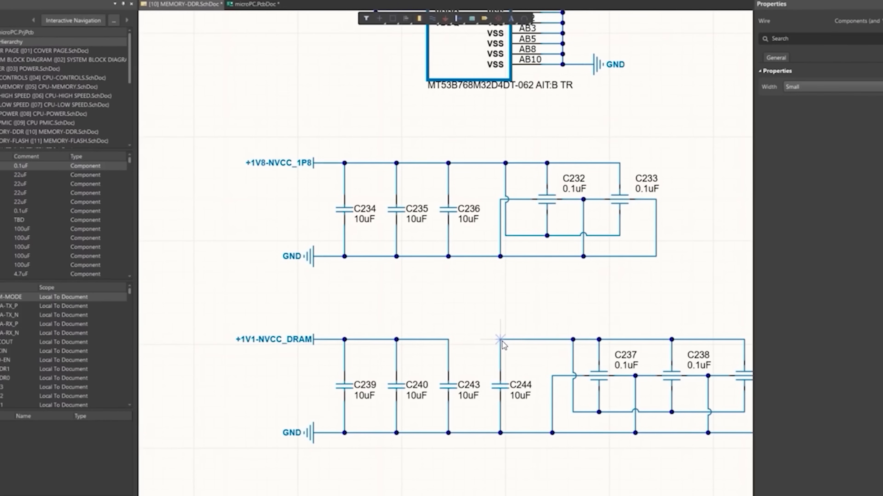
Open the Kame_FMU sample project and view the SPI speed comment.
click(257, 4)
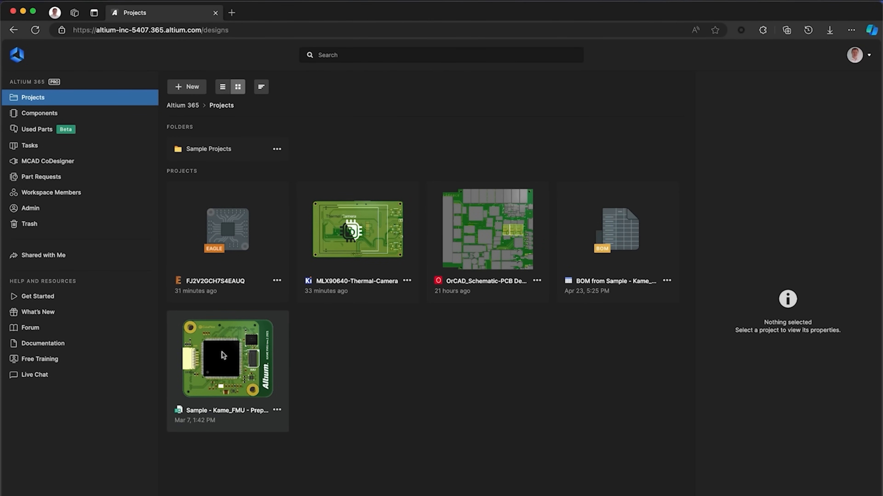
double_click(224, 358)
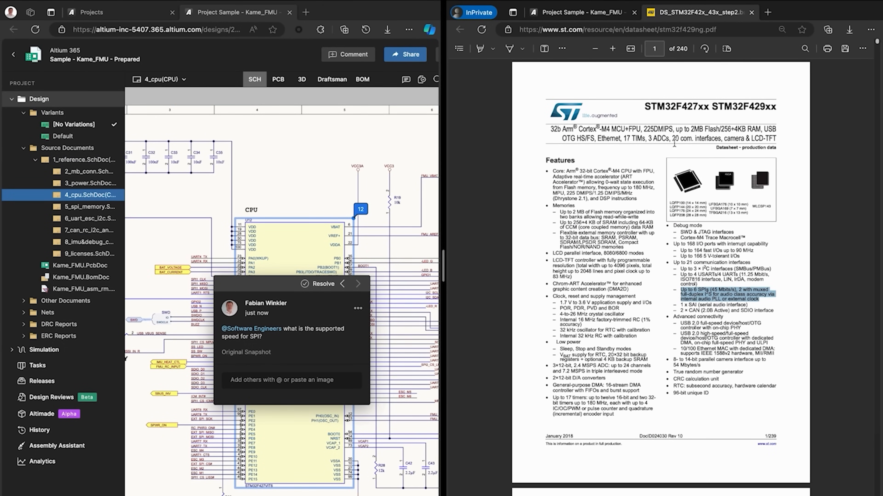
click(580, 13)
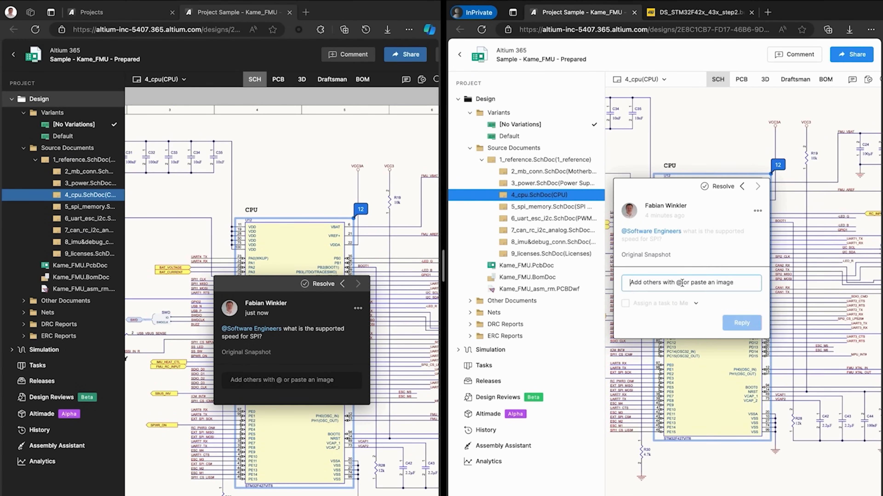
click(741, 323)
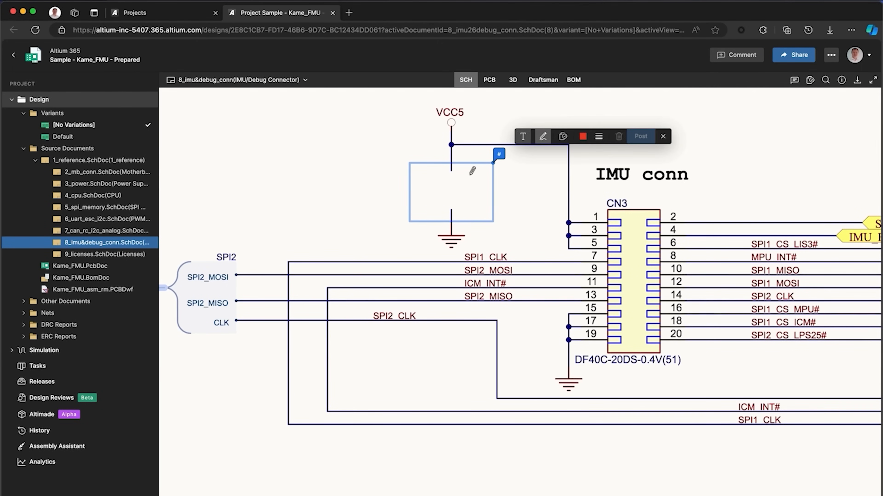
click(522, 136)
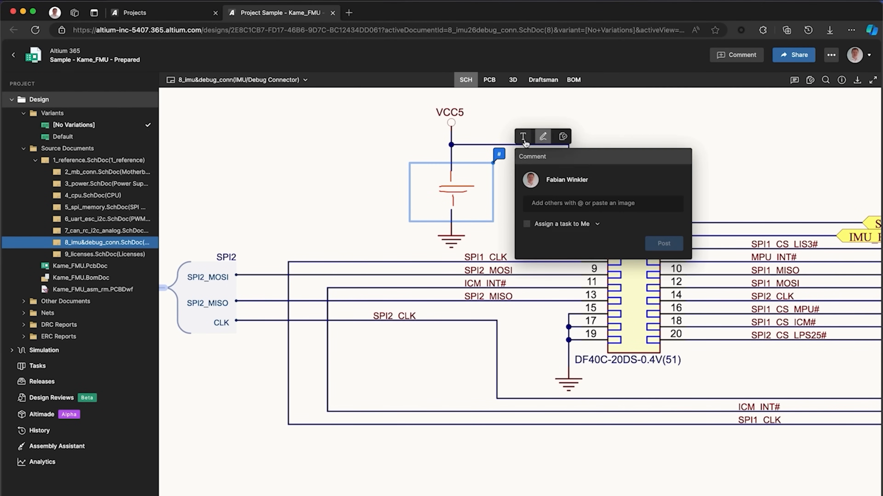
text(@Electrical Engineers add a 100nF cap)
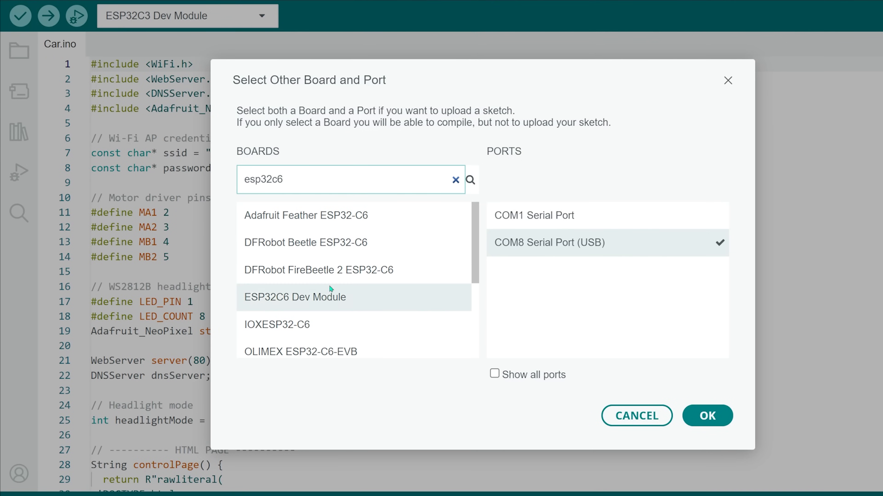
Choose ESP32C6 Dev Module as the board on the COM8 USB serial port.
click(706, 416)
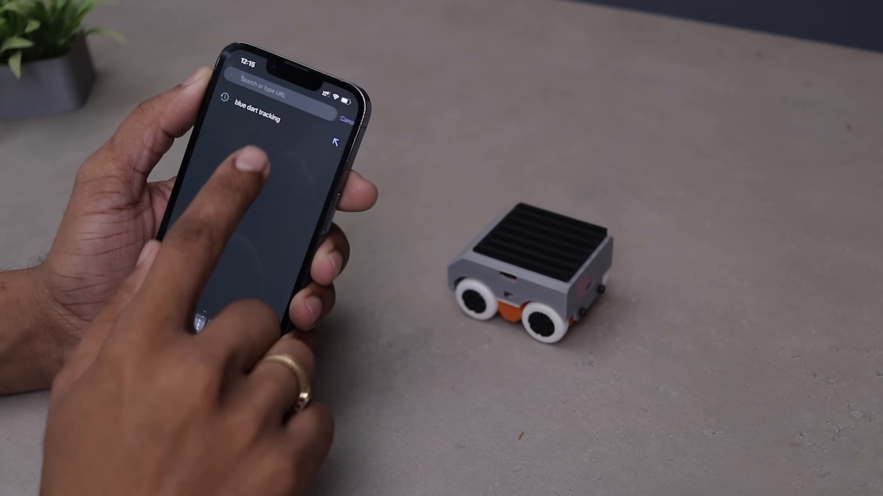
Enter 192.168.4.1 in the phone browser's address bar.
text(192.168.4.1)
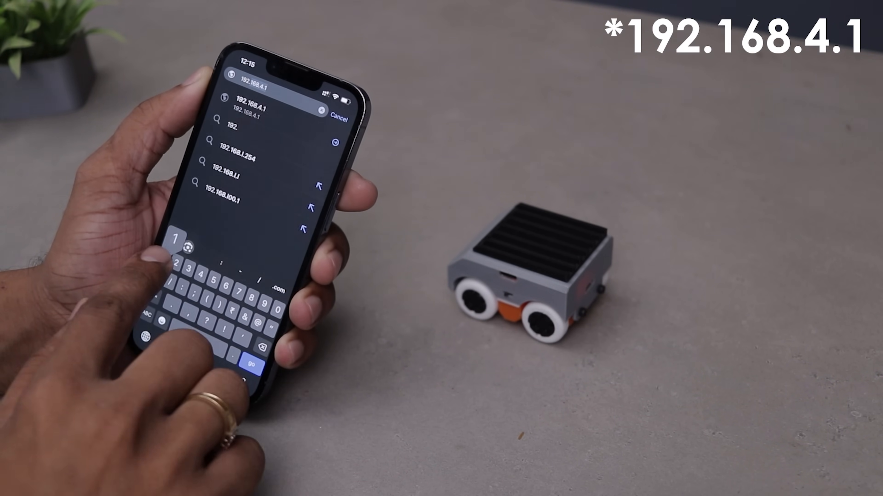